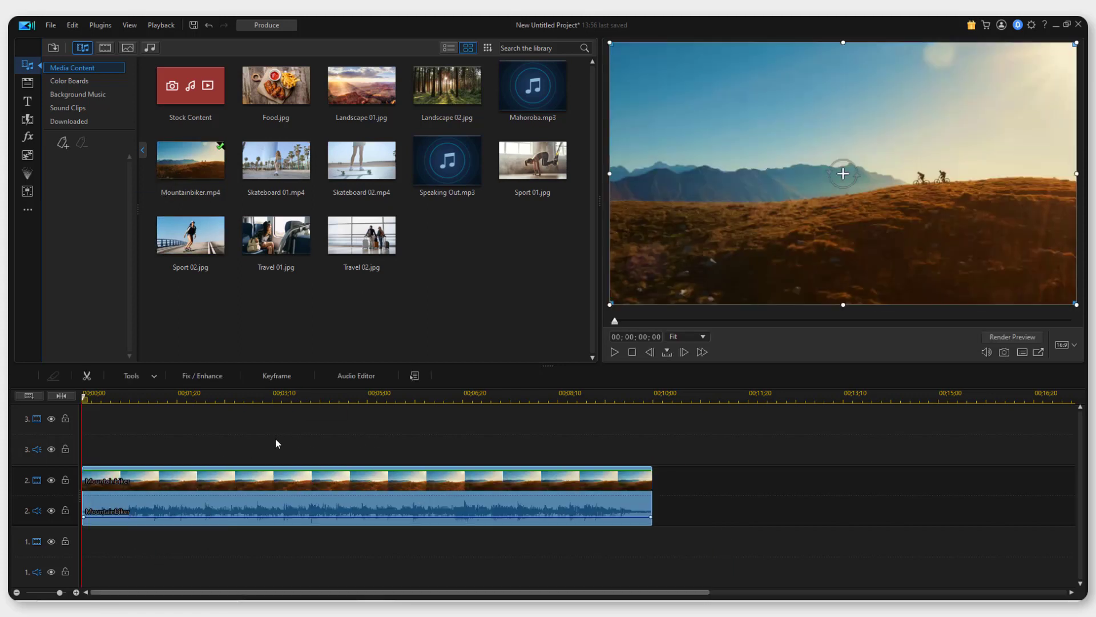
pyautogui.moveTo(27, 101)
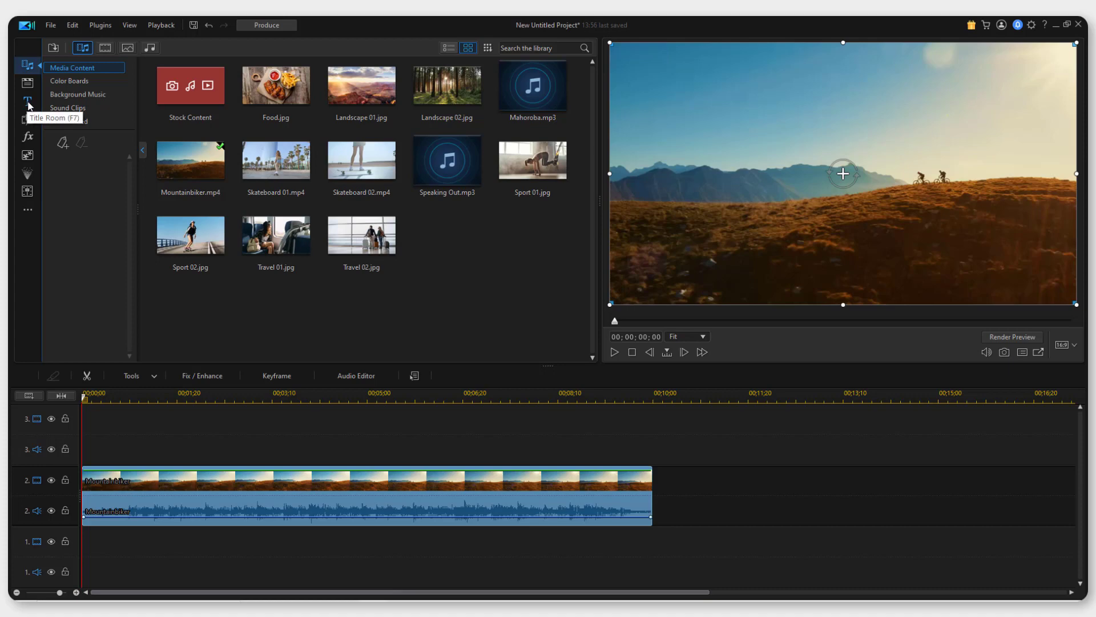
# Step: Add the CLASSIC motion graphics title from the Title Room above the biker clip
pyautogui.click(27, 102)
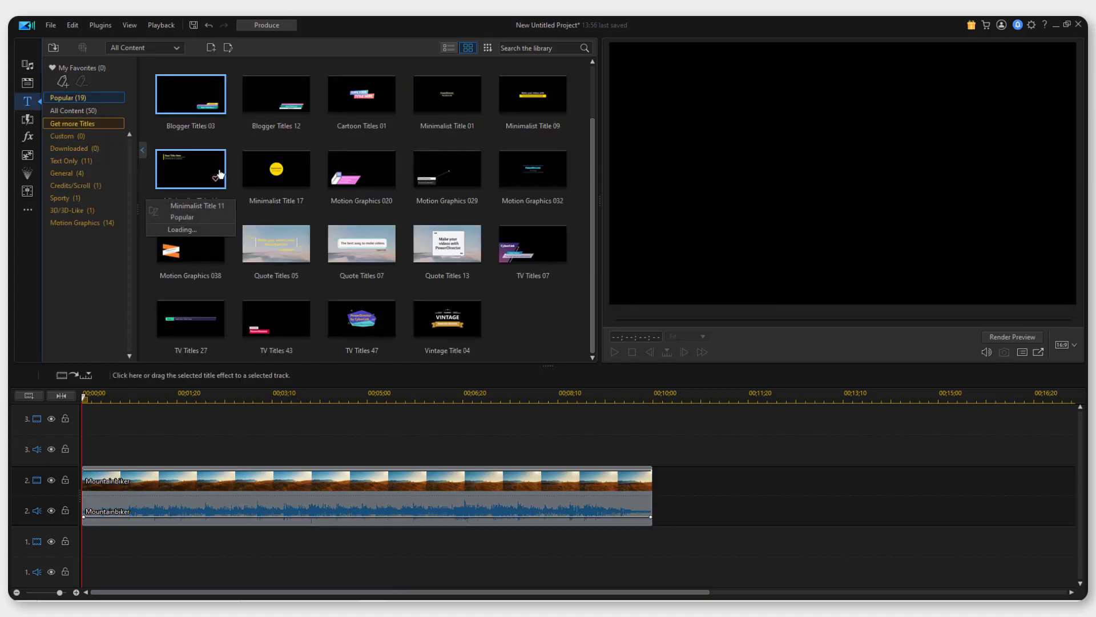
pyautogui.click(447, 319)
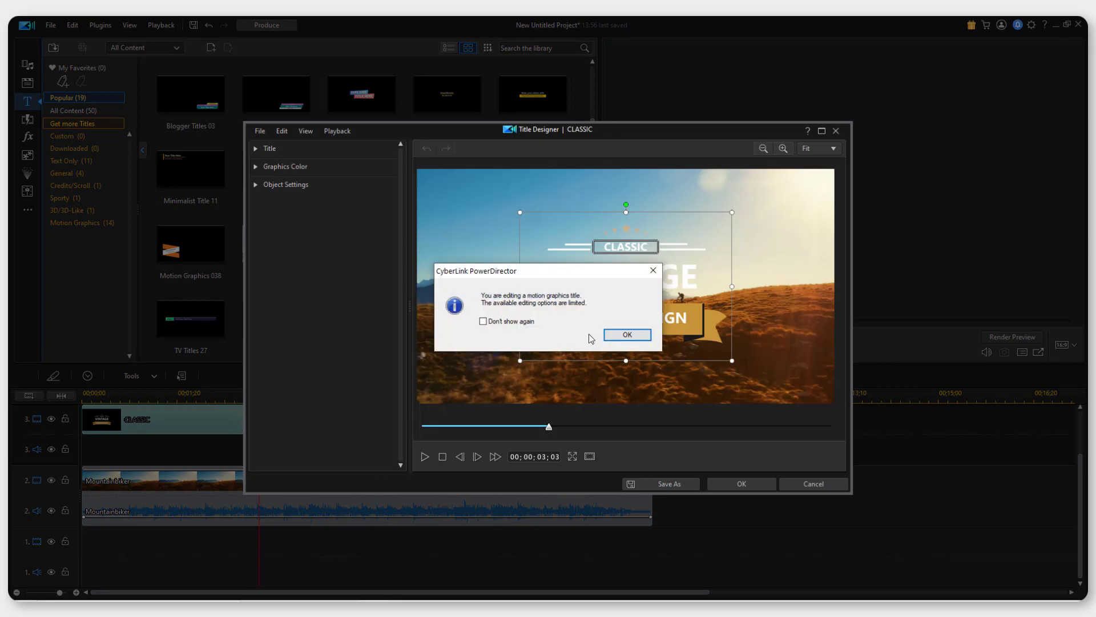
# Step: Set the Group 1 banner colour to red and give the Simple line a lighter font
pyautogui.click(627, 335)
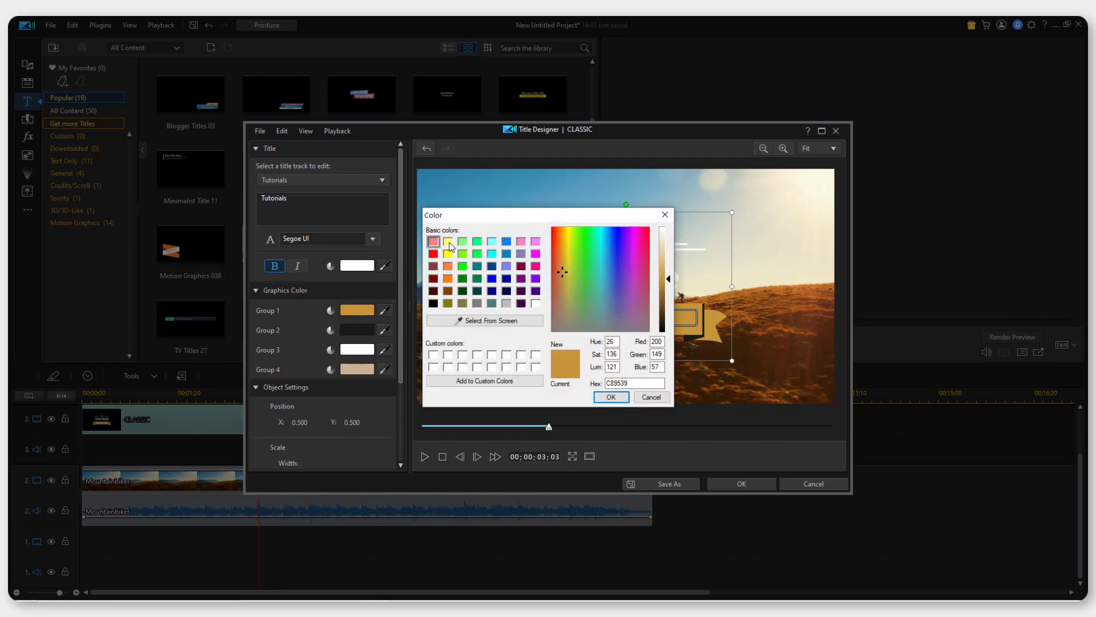
pyautogui.click(609, 396)
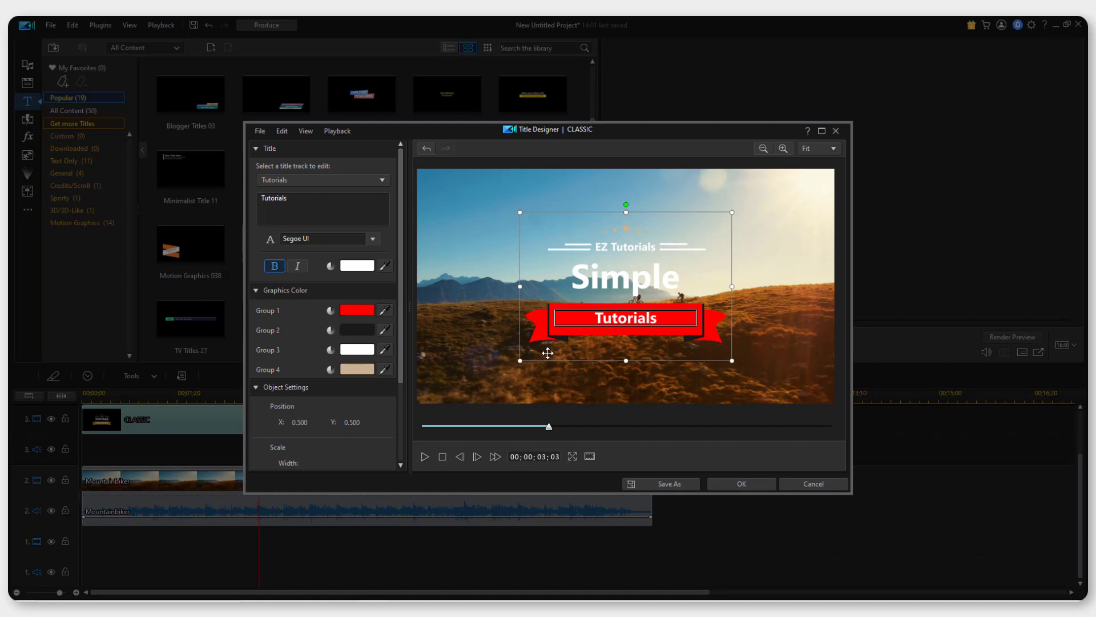
pyautogui.click(625, 275)
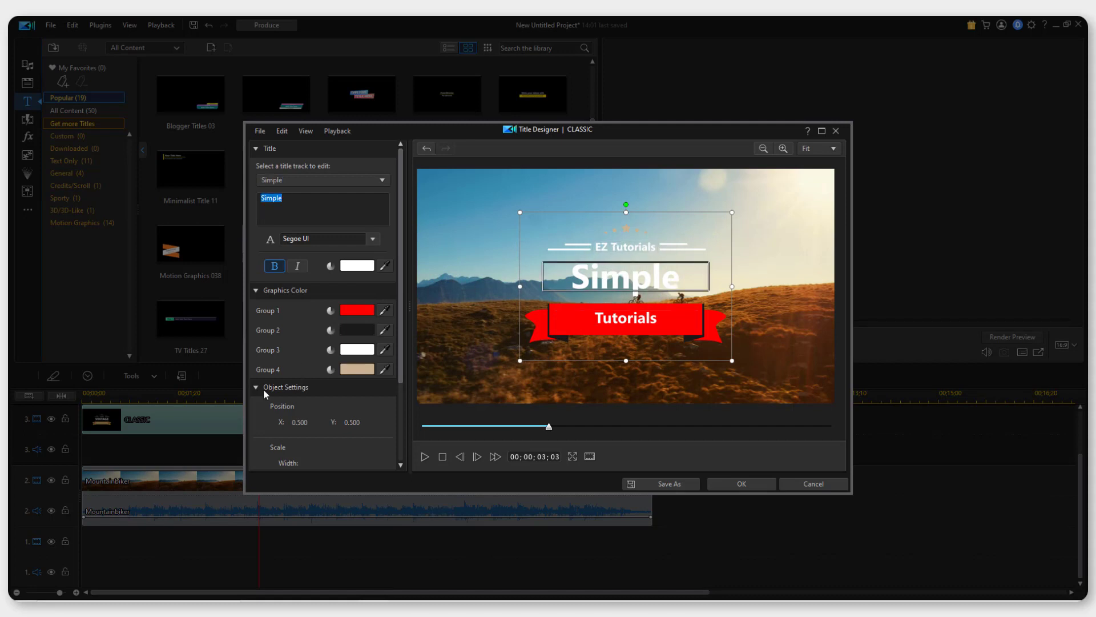
pyautogui.click(257, 387)
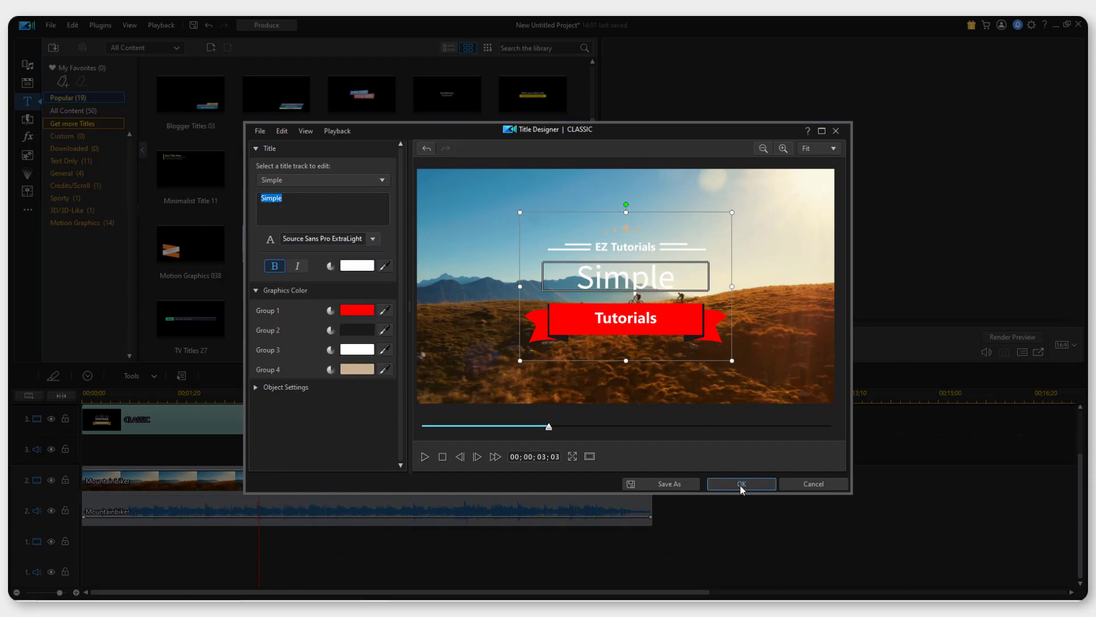
pyautogui.click(739, 483)
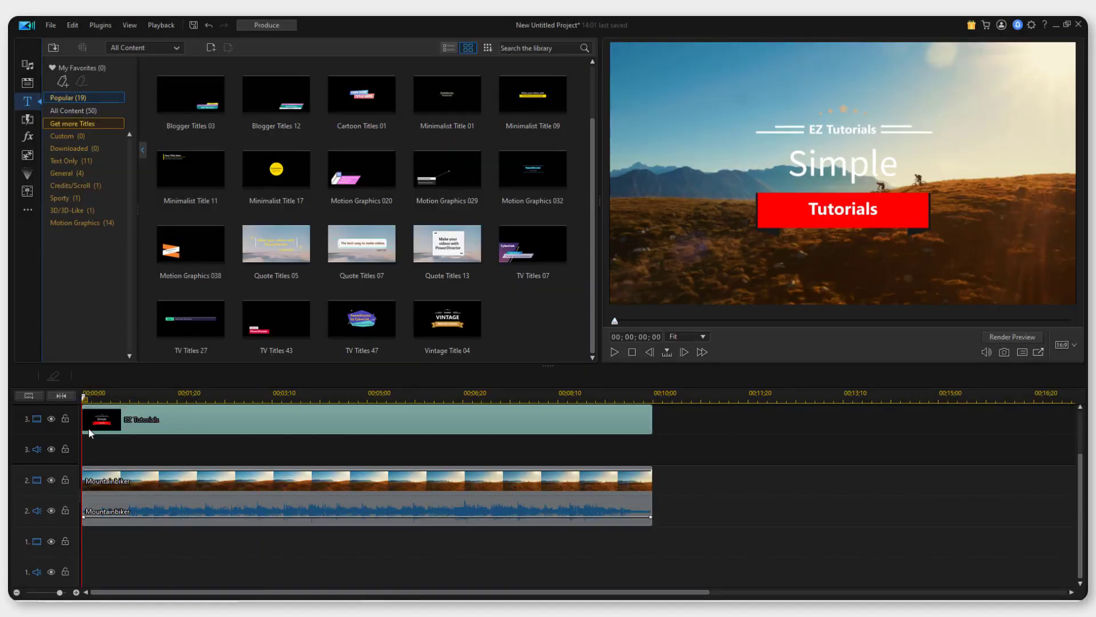
# Step: Preview the title, then reposition it to the top-left over the video
pyautogui.click(613, 352)
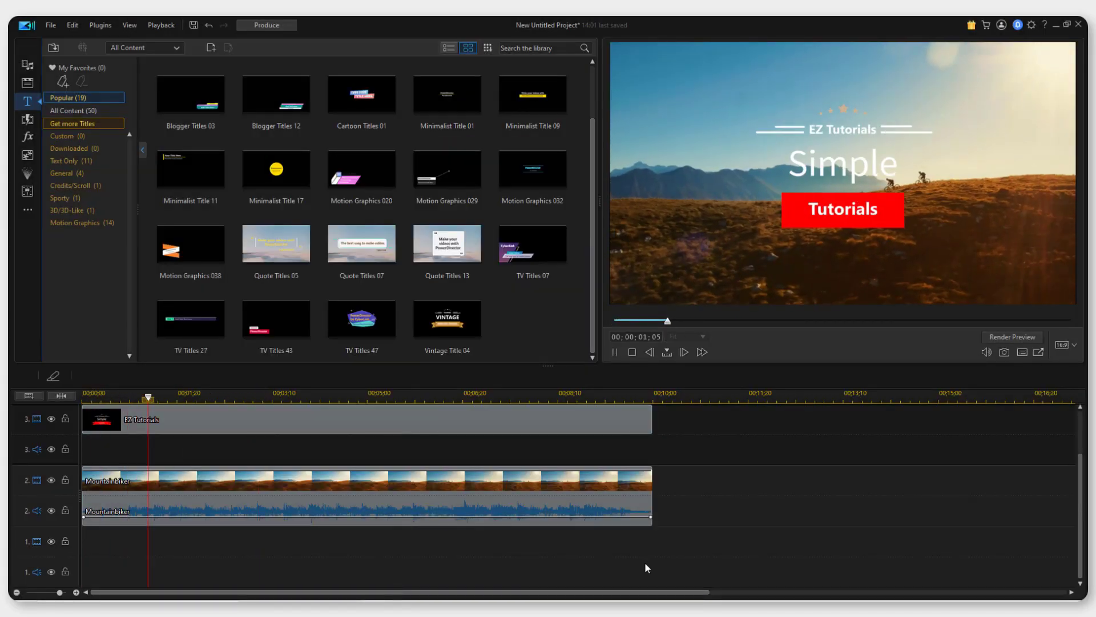
pyautogui.doubleClick(119, 419)
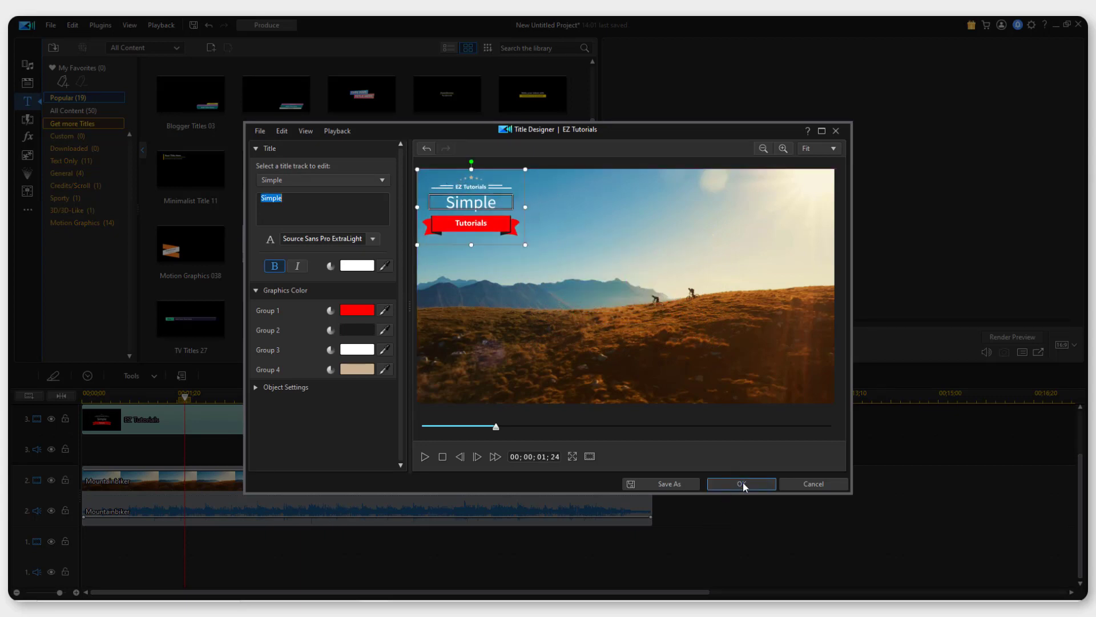
pyautogui.click(740, 483)
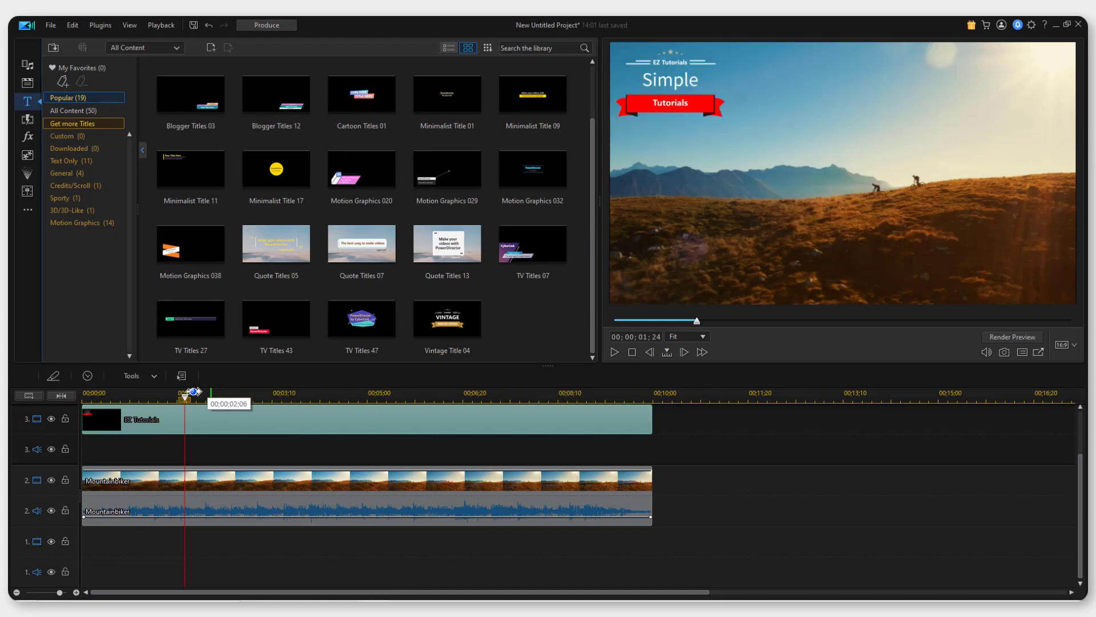